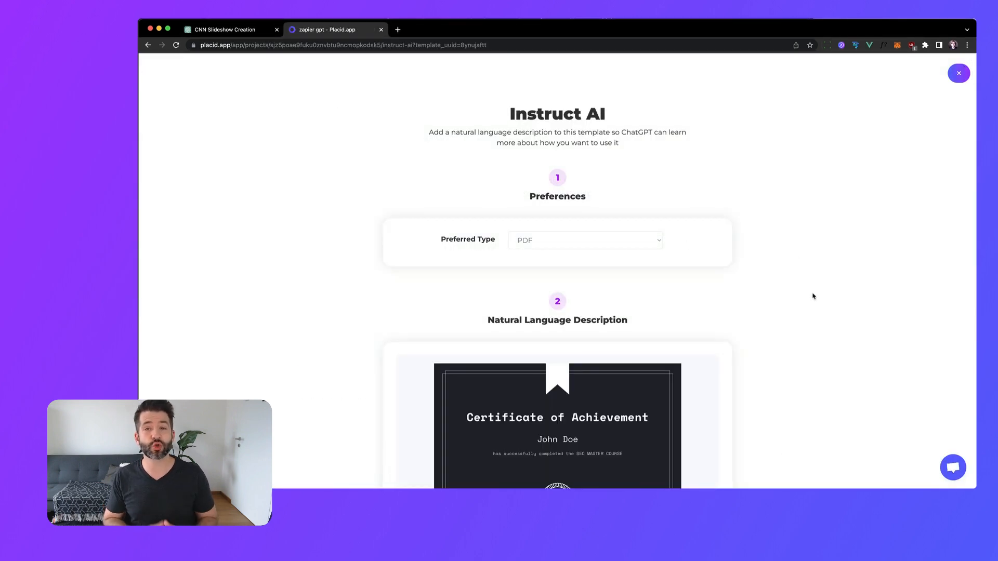
# Step: Save the template's AI instructions, then find and install the Placid.app plugin in ChatGPT's plugin store
pyautogui.scroll(-3)
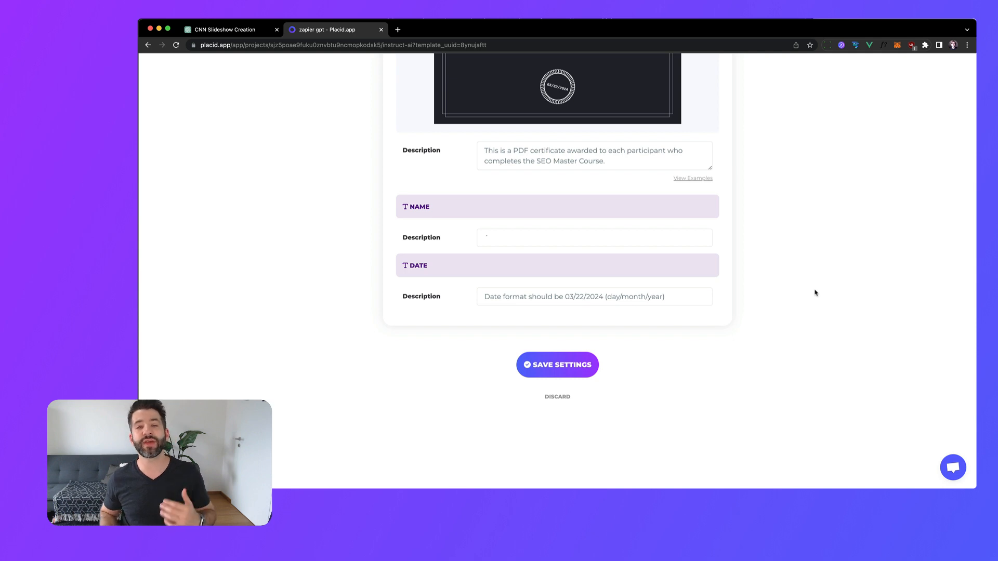
pyautogui.click(223, 29)
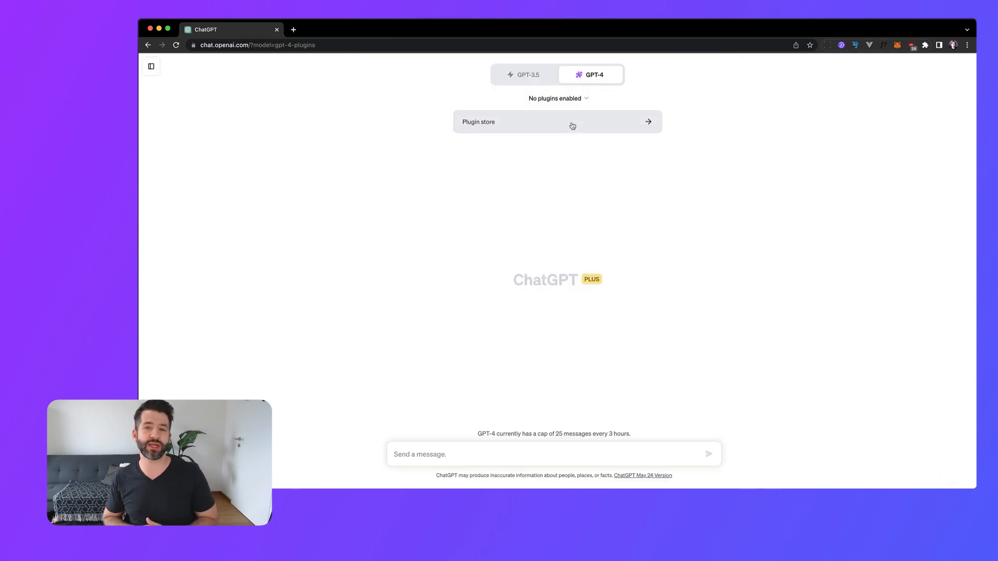
pyautogui.click(557, 122)
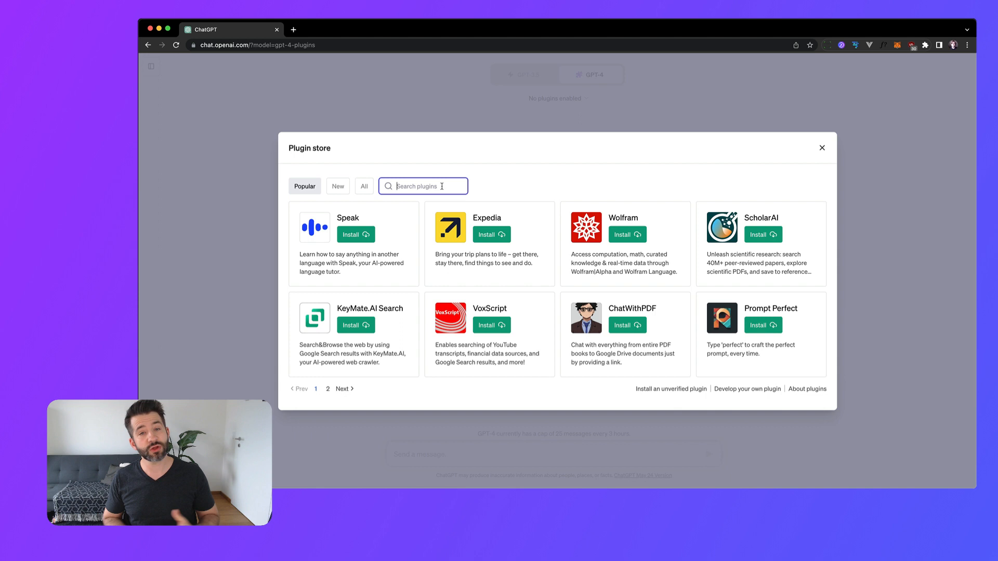
pyautogui.write('Placid')
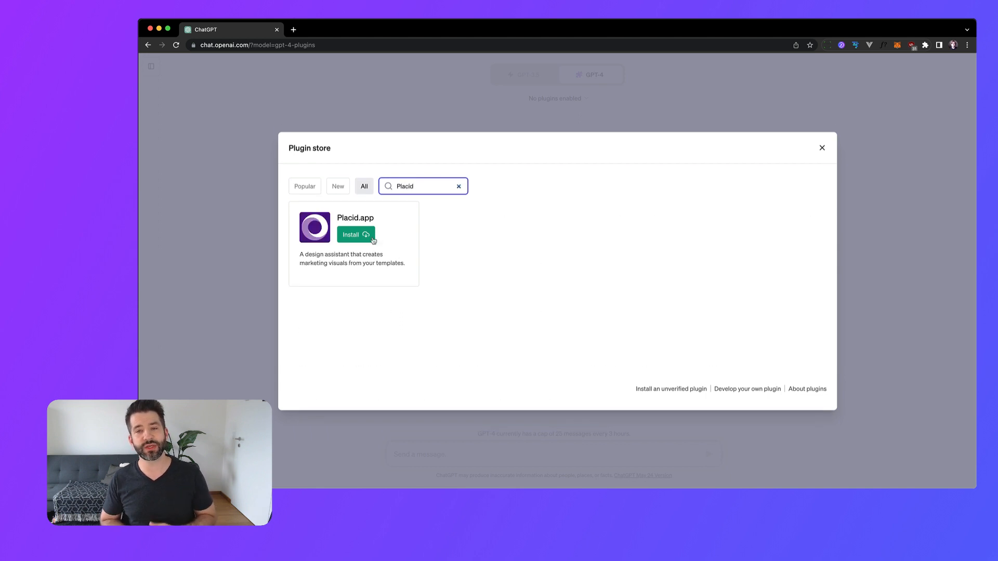
pyautogui.click(351, 234)
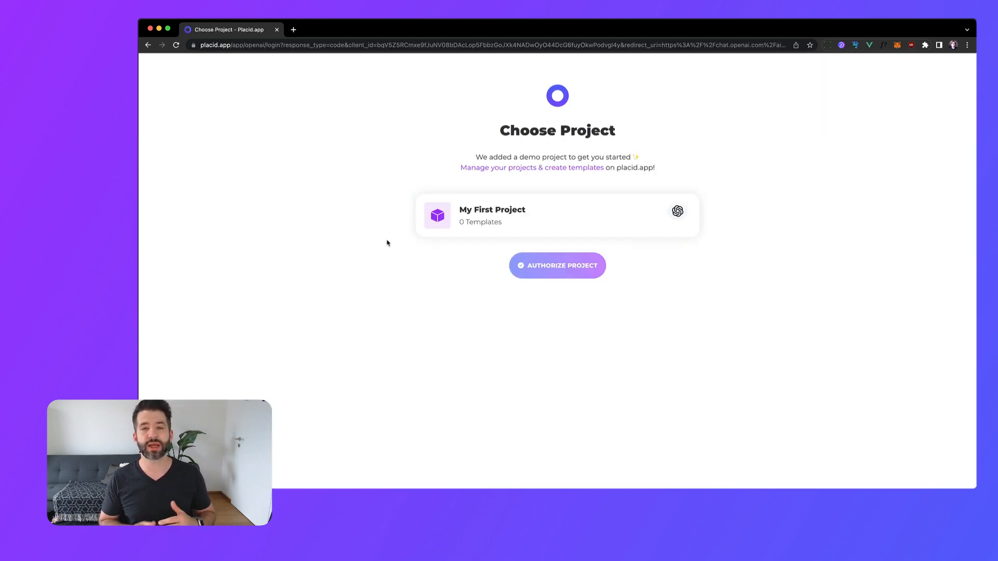
# Step: Authorize My First Project for ChatGPT and confirm Placid.app is enabled in the GPT-4 plugins list
pyautogui.click(558, 216)
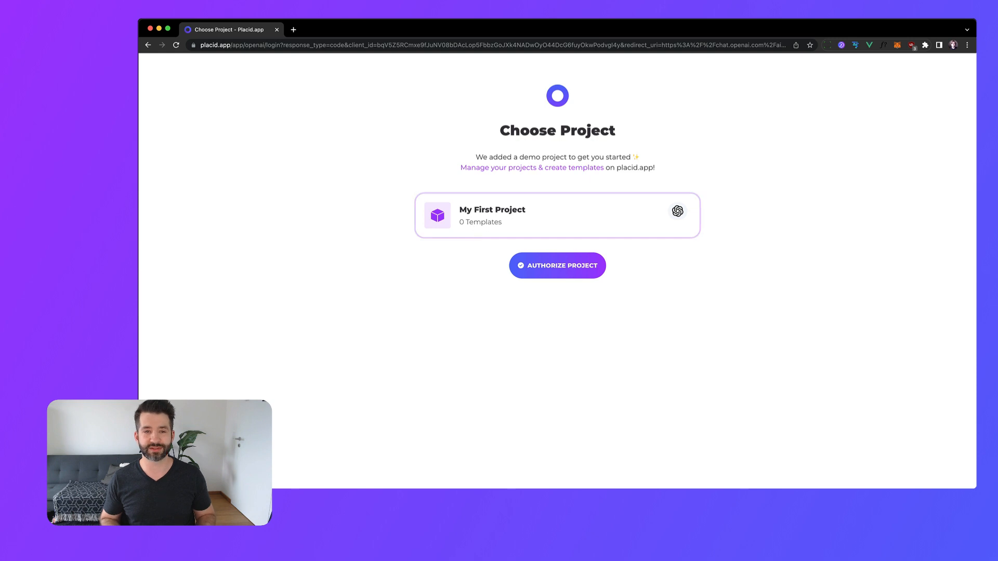
pyautogui.click(557, 265)
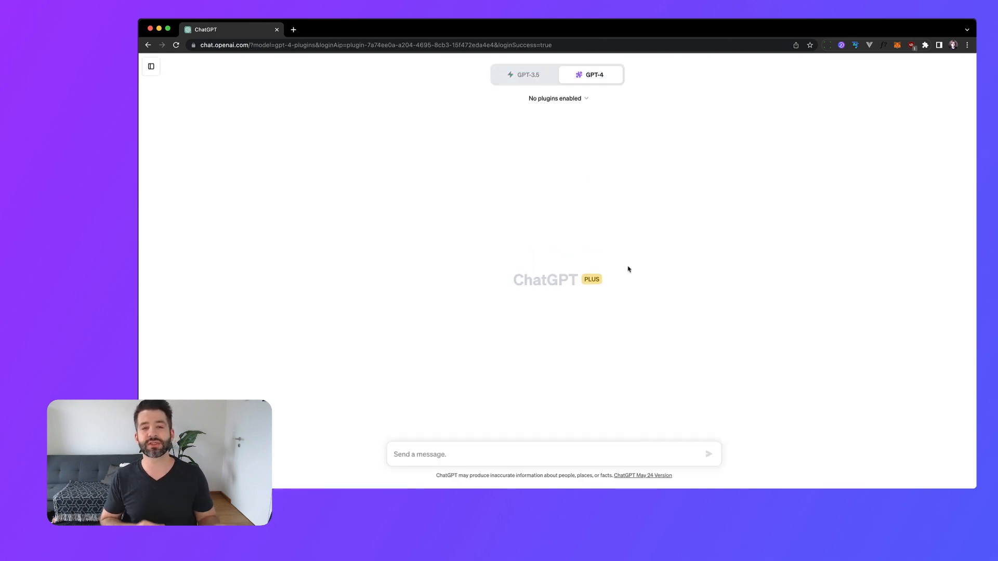
pyautogui.click(557, 98)
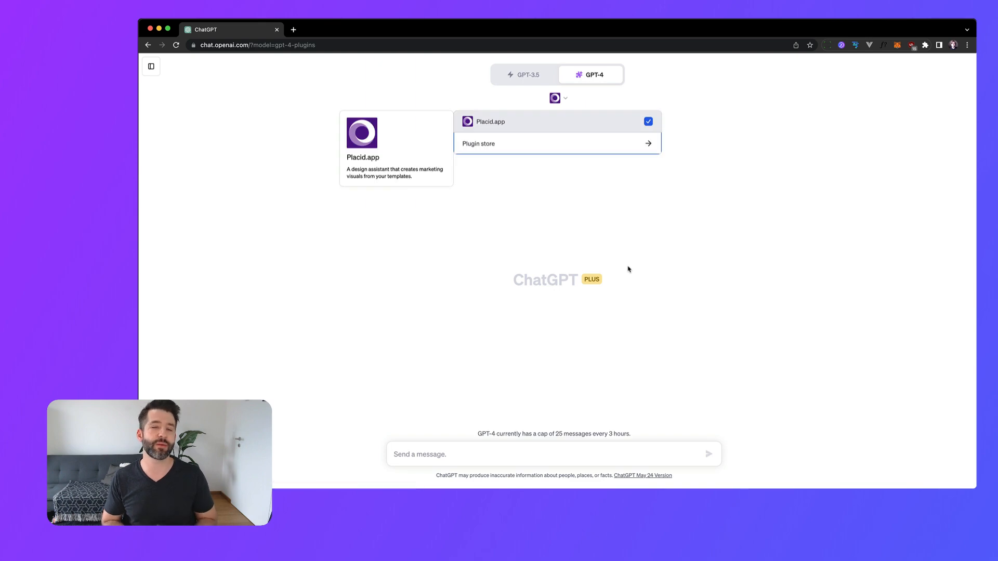